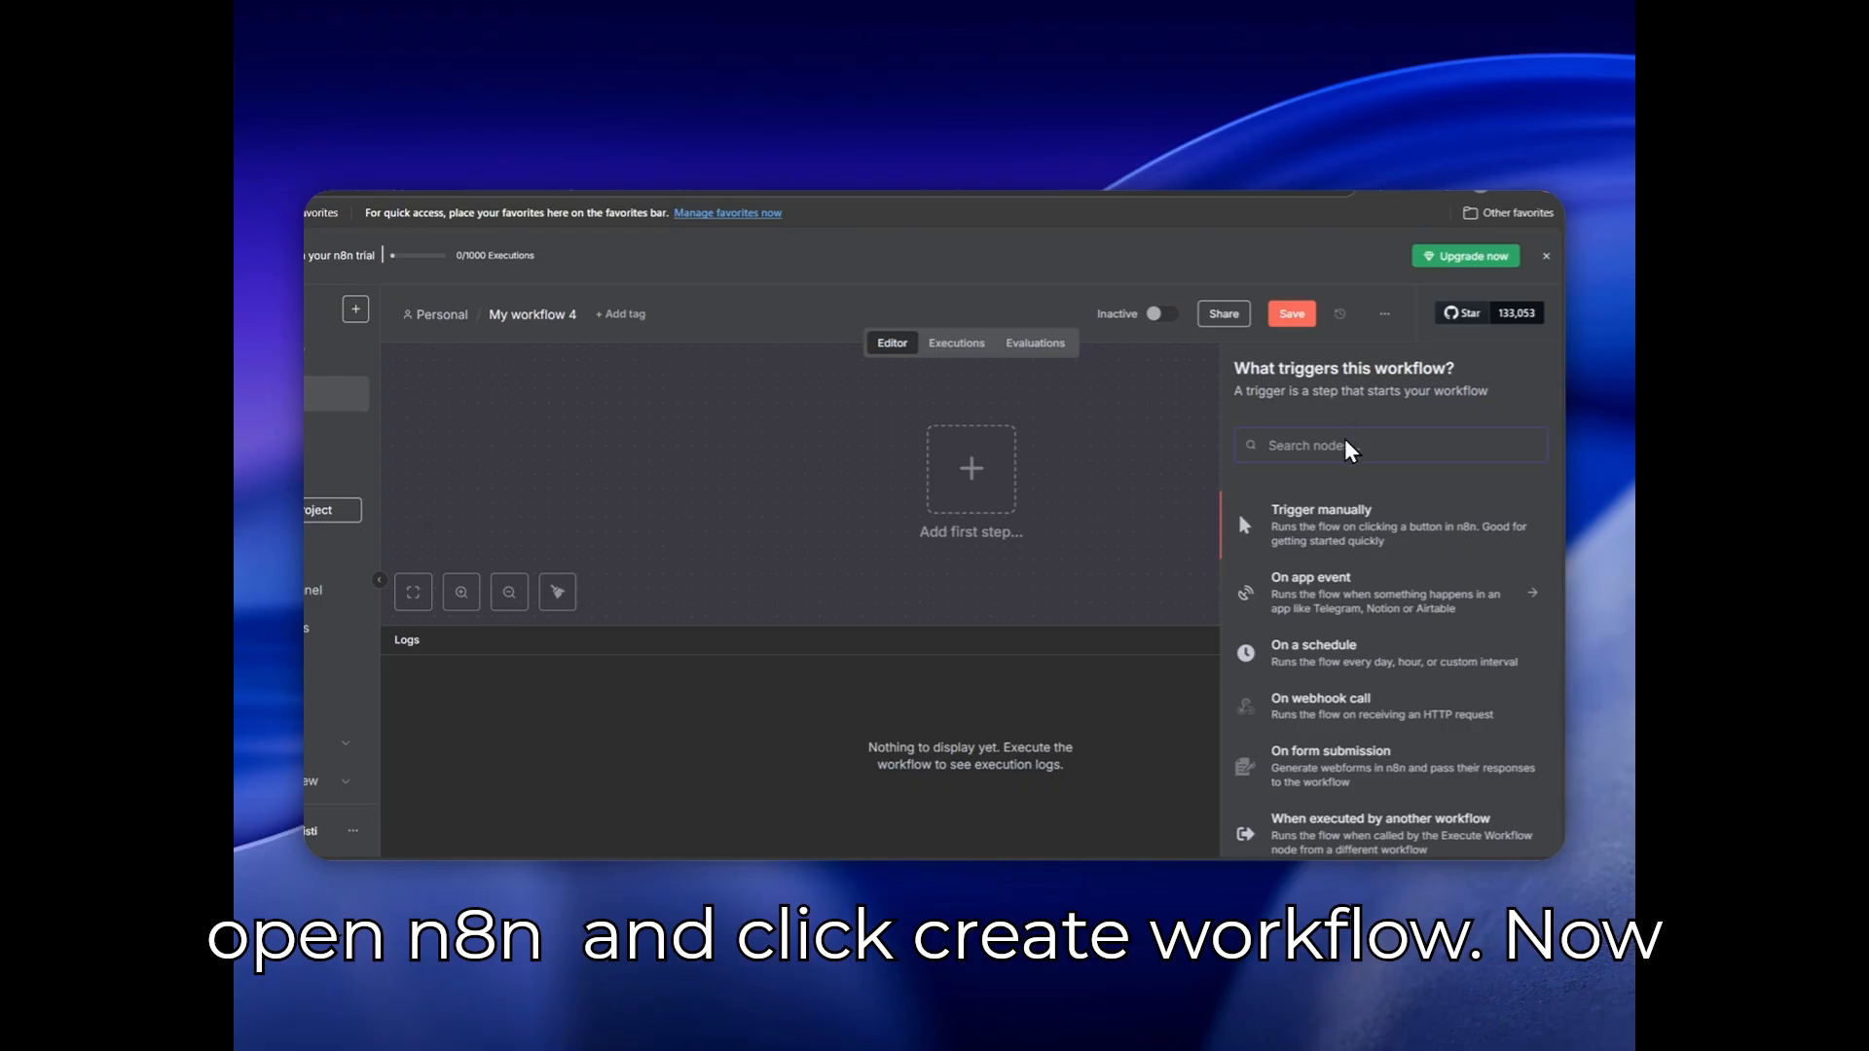
Step: Add an AI Agent as the first step, bringing a chat-message trigger wired into it
{"action": "type", "text": "ai"}
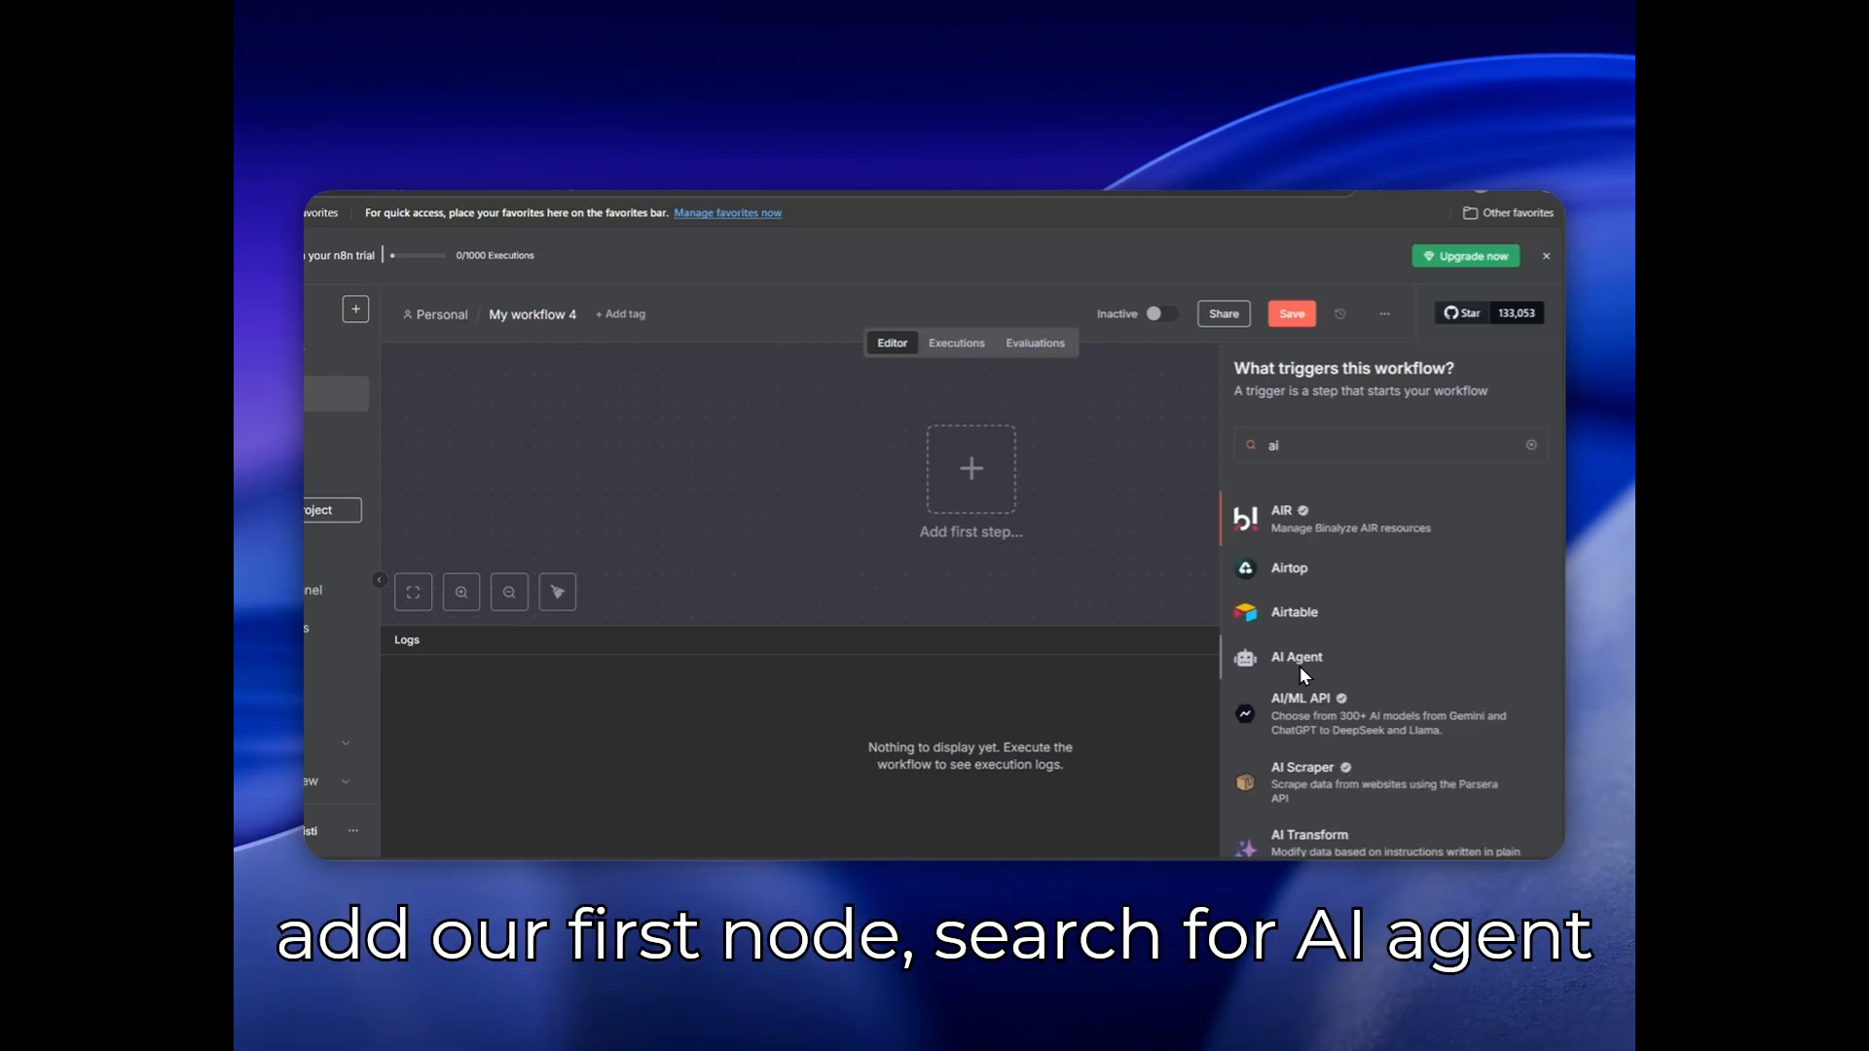
{"action": "left_click", "coordinate": [1296, 658]}
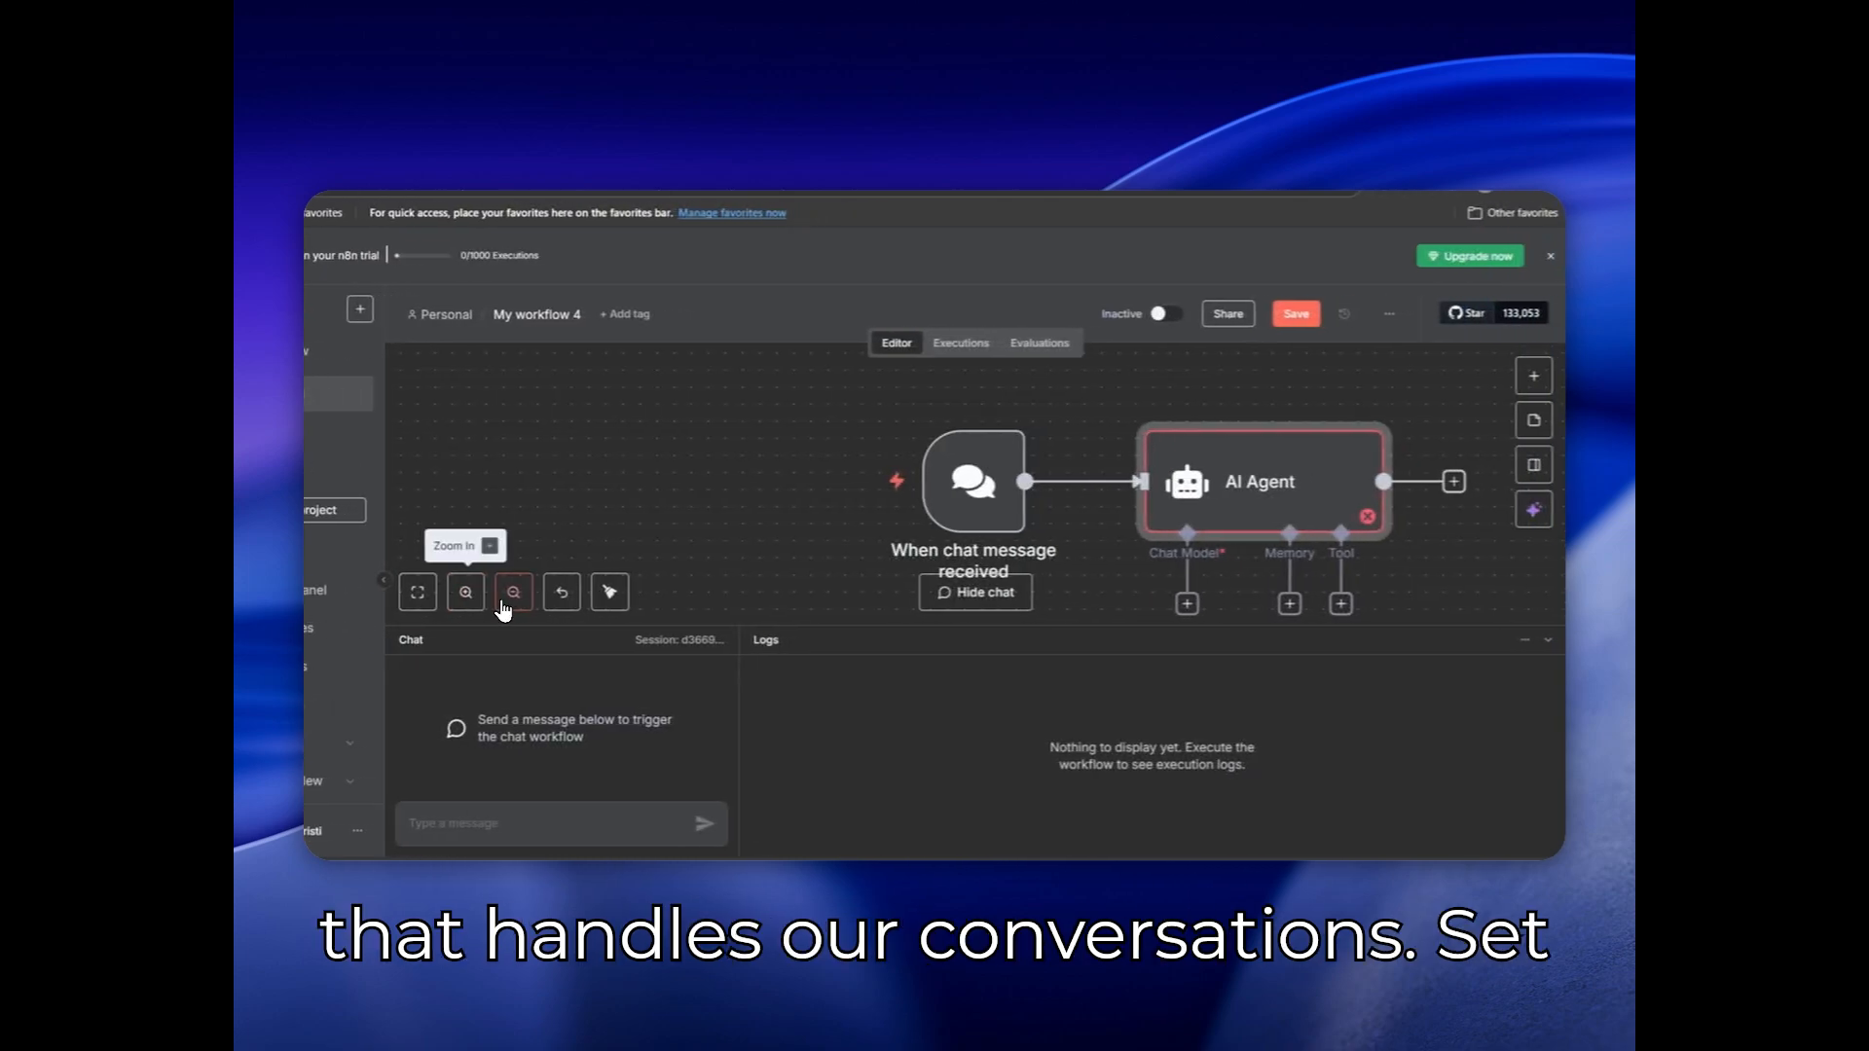
{"action": "left_click", "coordinate": [514, 592]}
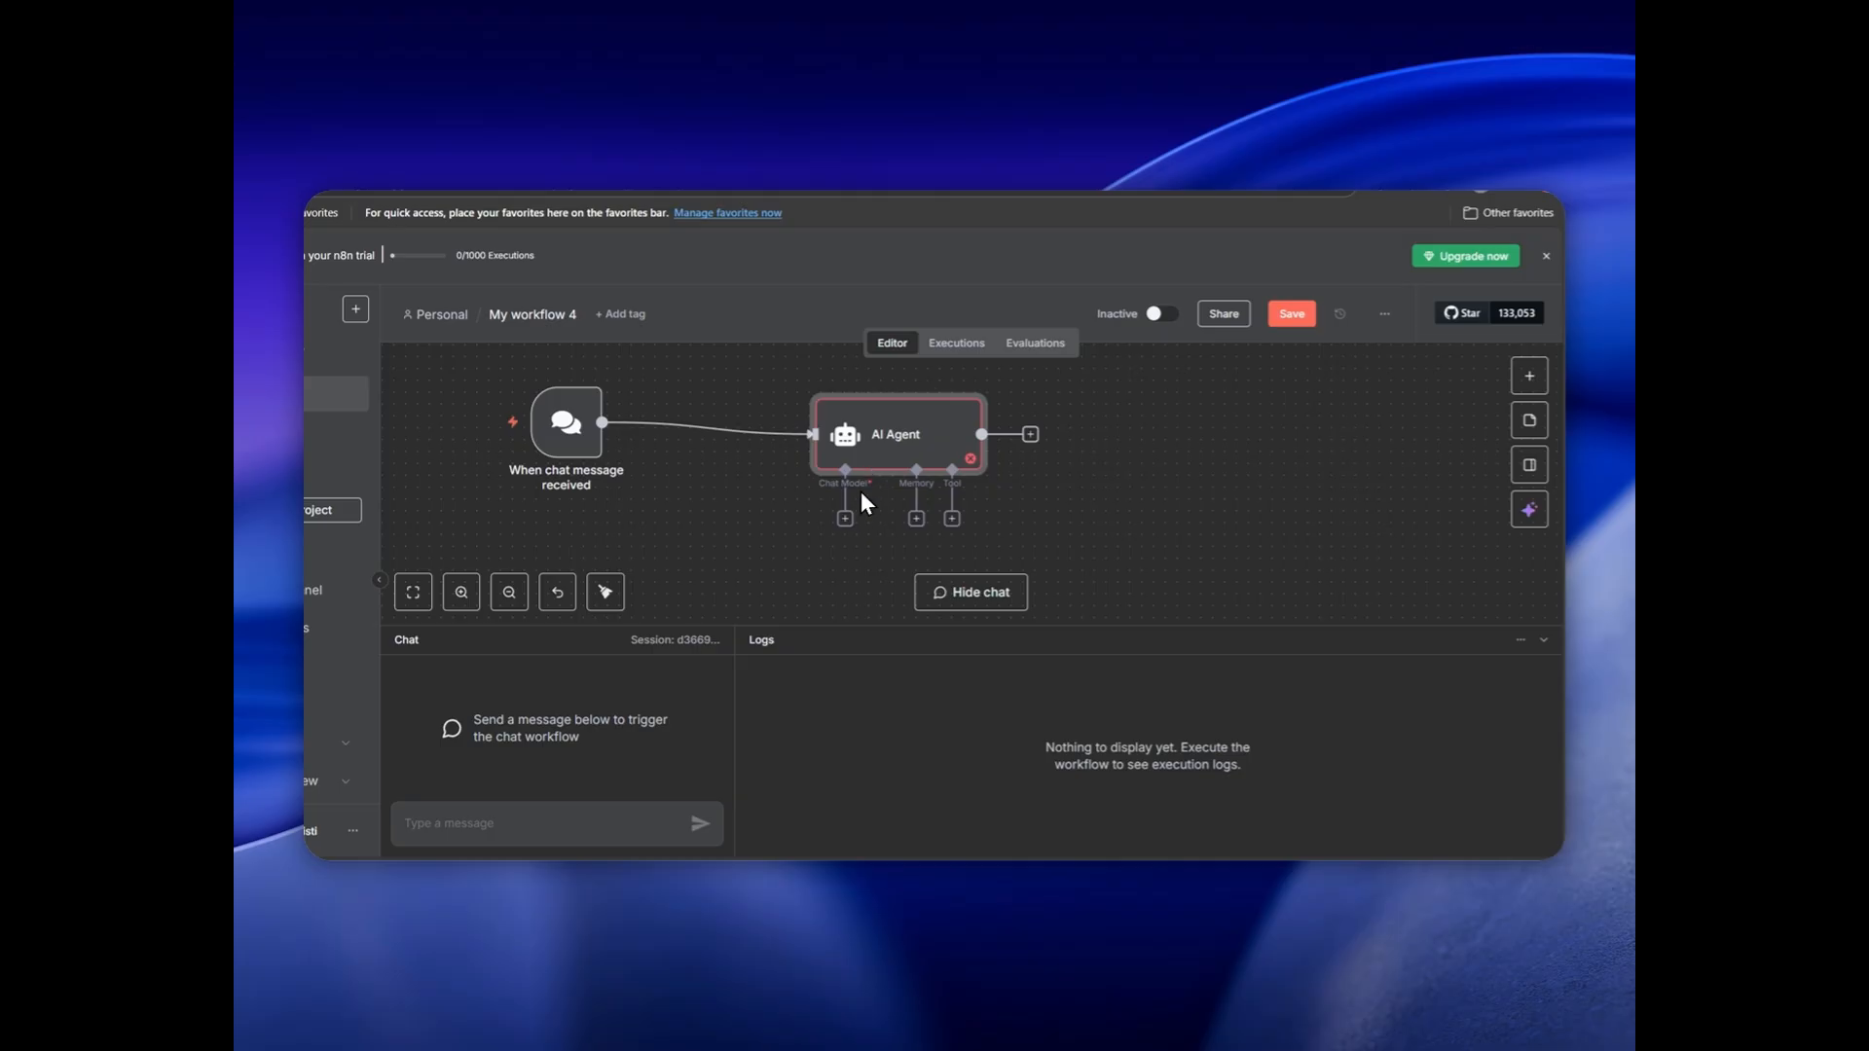
{"action": "left_click", "coordinate": [845, 518]}
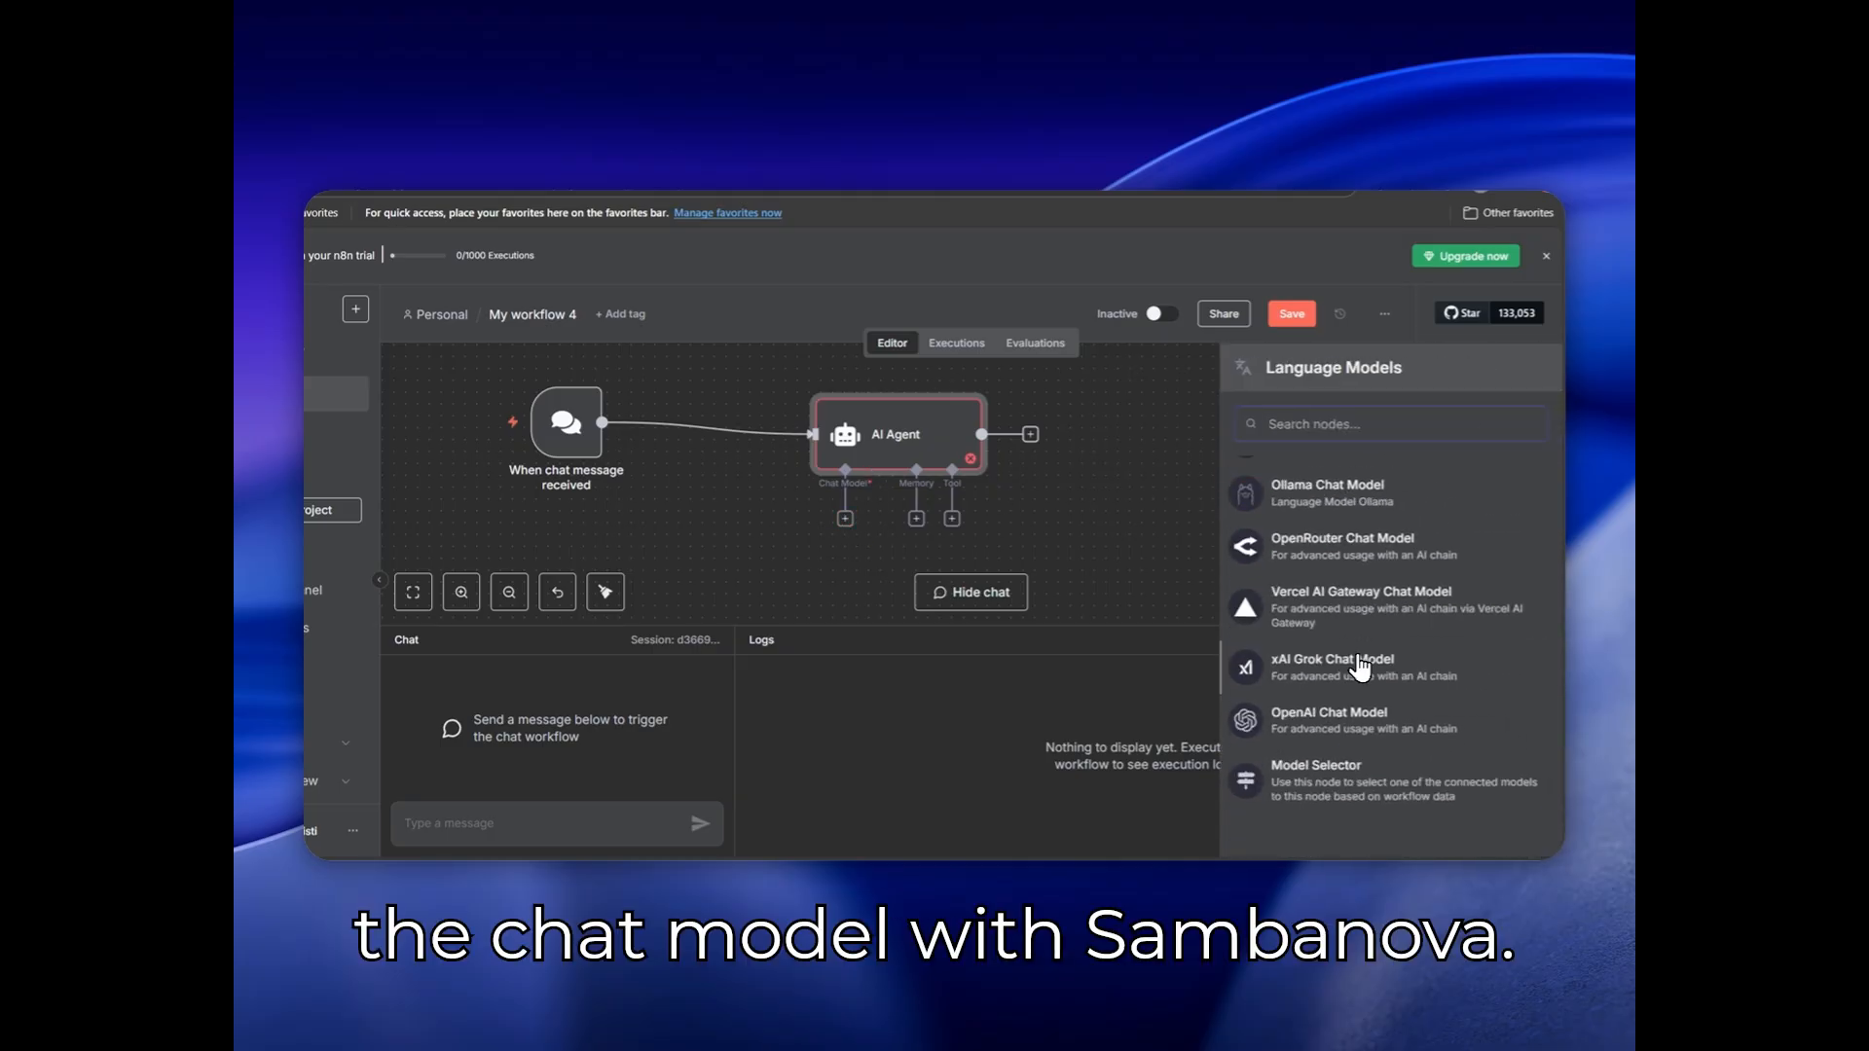
{"action": "left_click", "coordinate": [1328, 713]}
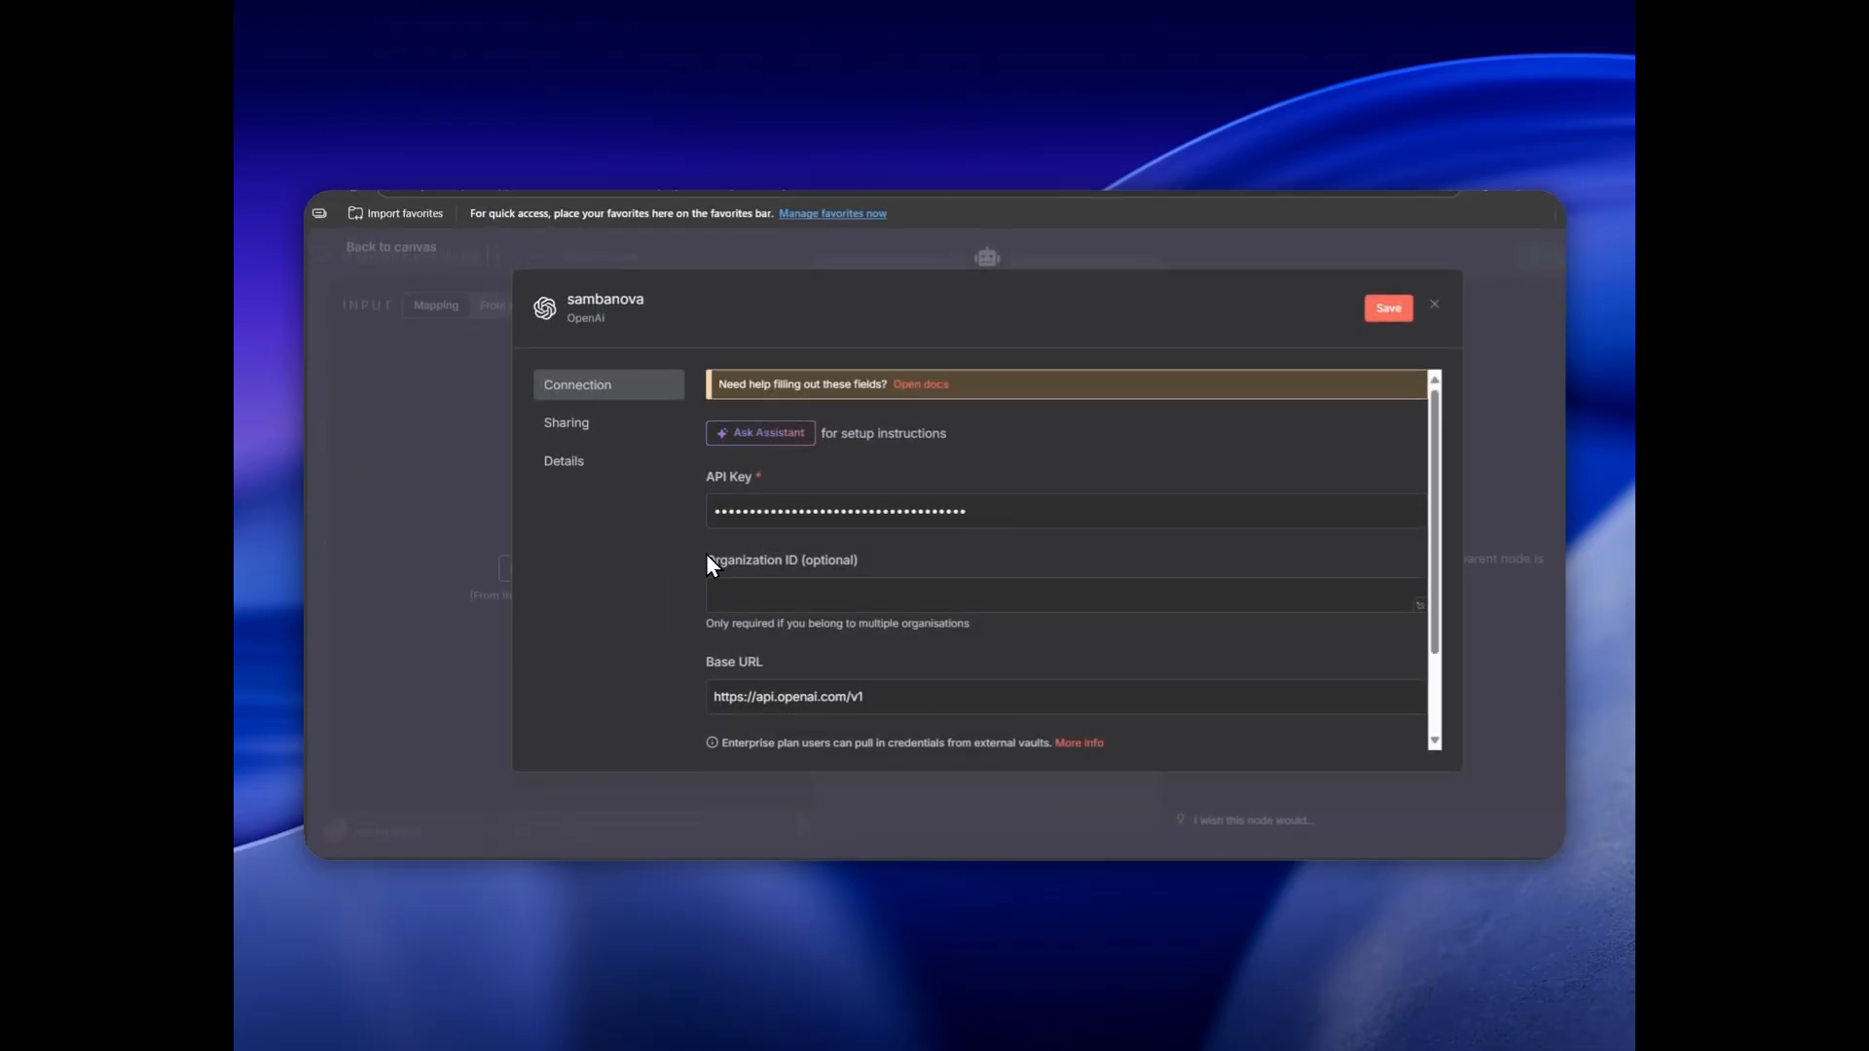
{"action": "key", "text": "Backspace"}
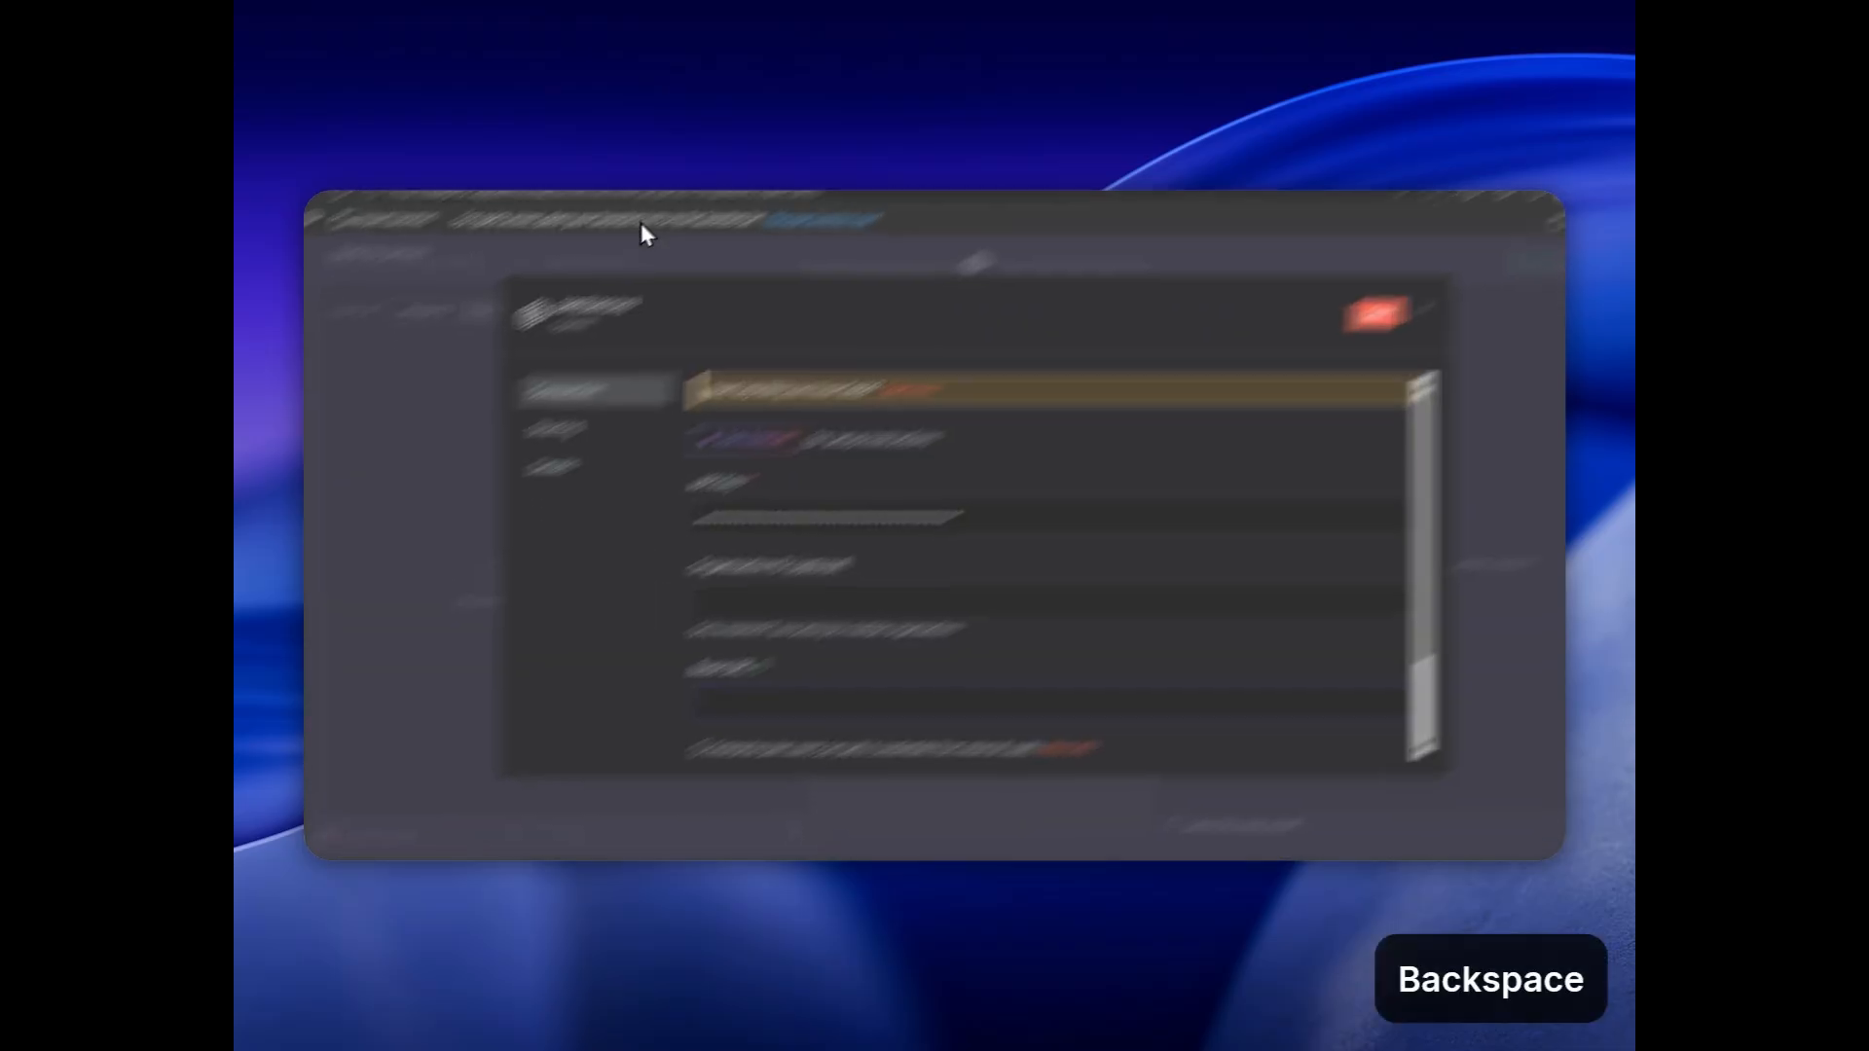
{"action": "key", "text": "Ctrl+C"}
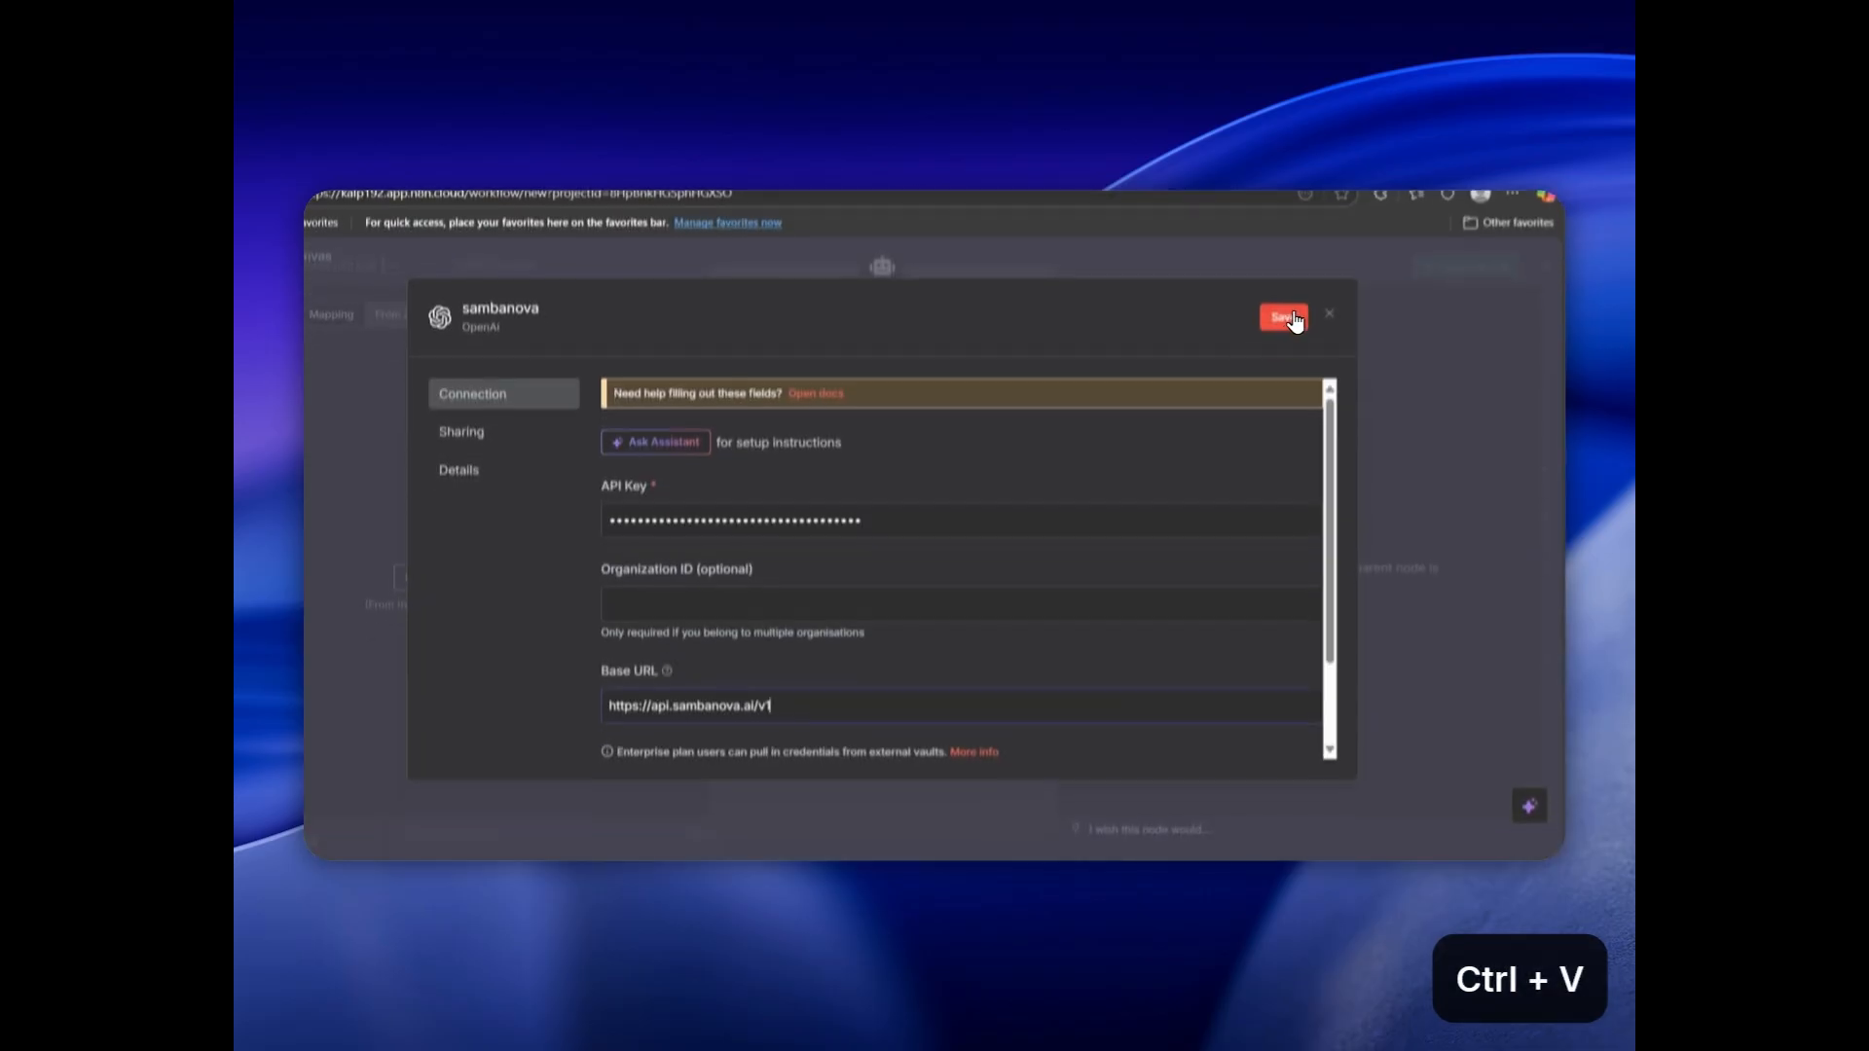
{"action": "left_click", "coordinate": [1281, 315]}
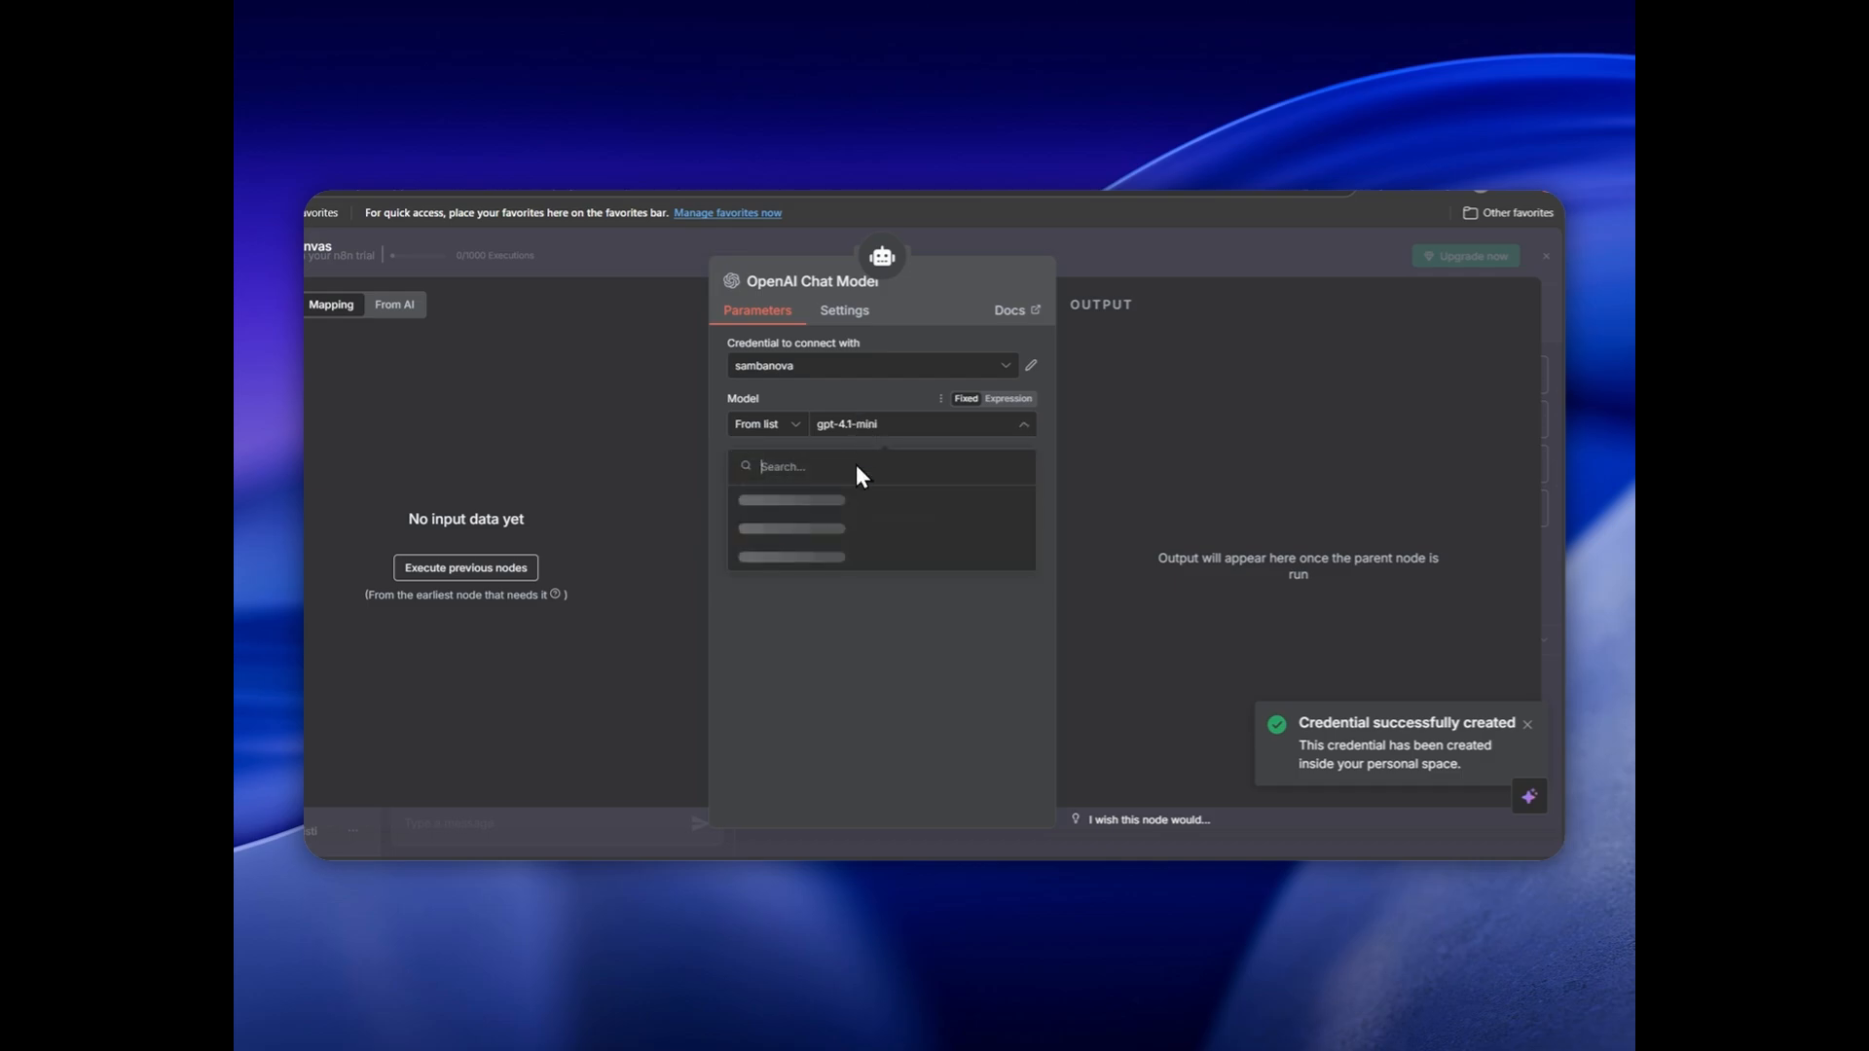
Step: Attach a Simple Memory node with a context window of 5 to the AI Agent
{"action": "left_click", "coordinate": [790, 498]}
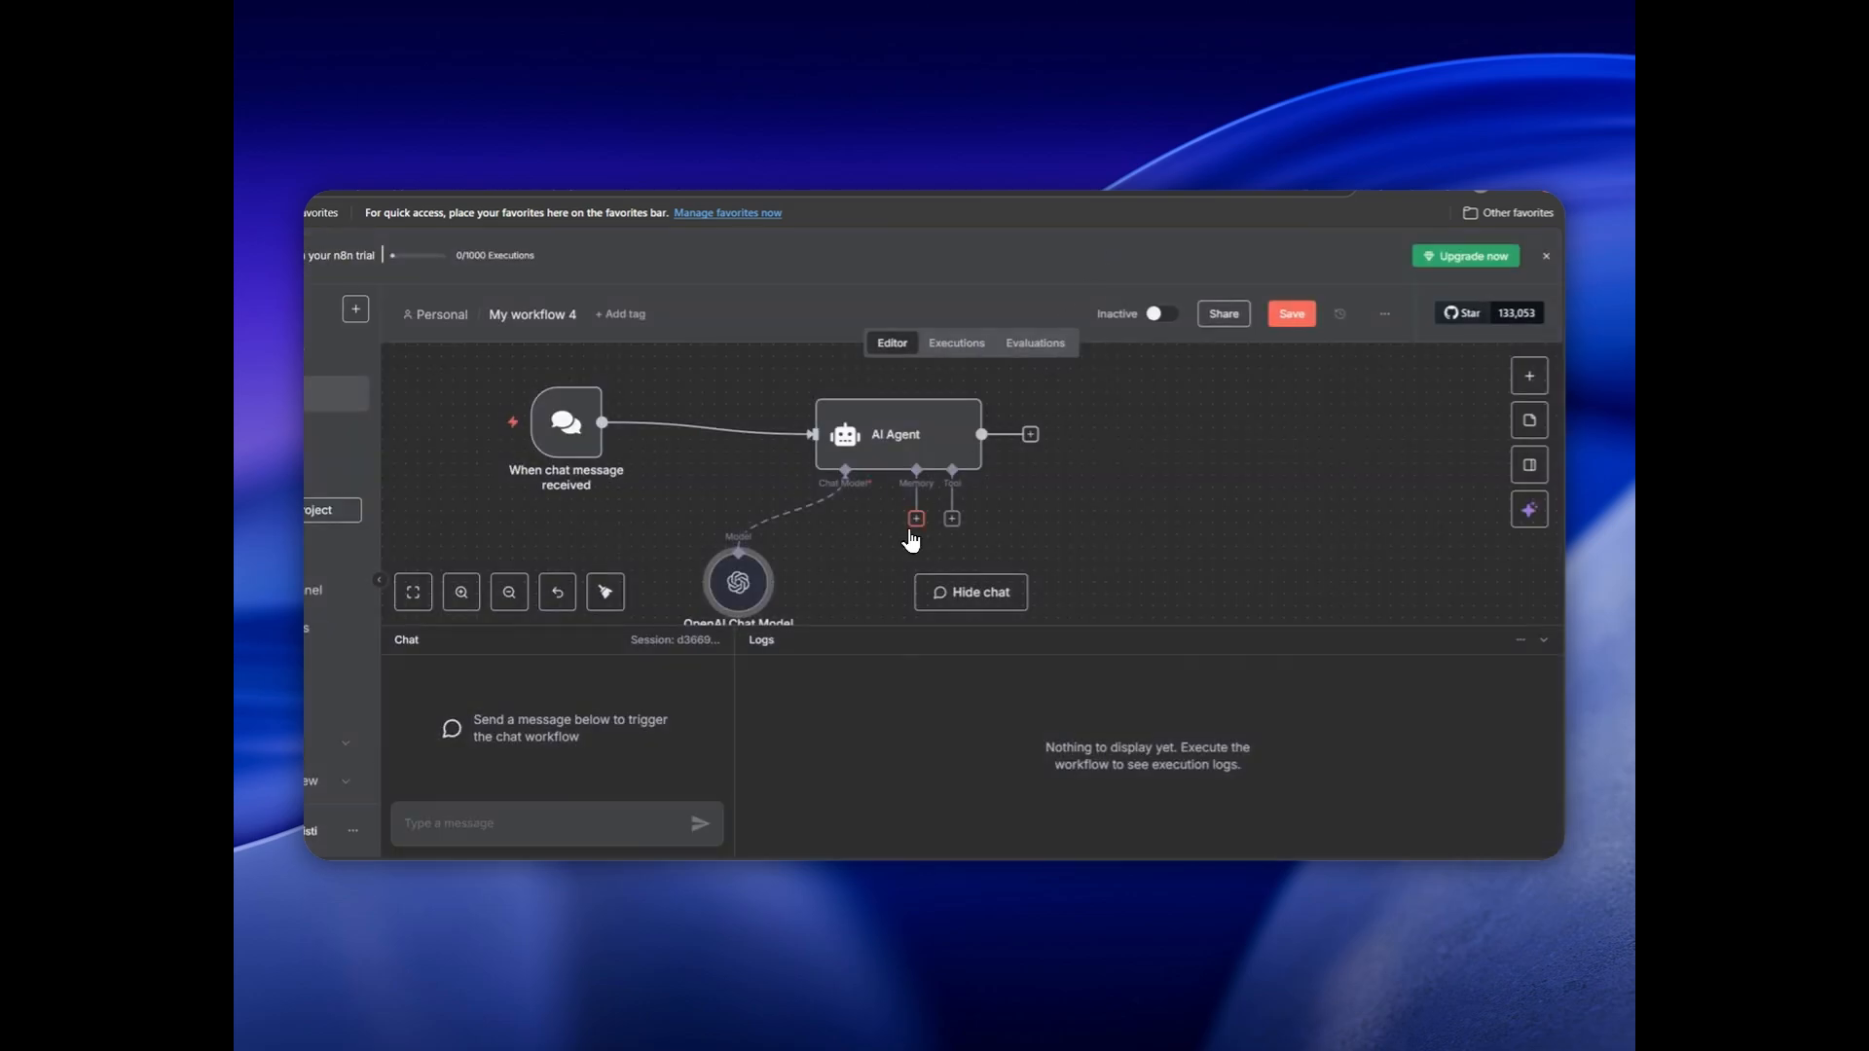
{"action": "left_click", "coordinate": [915, 517]}
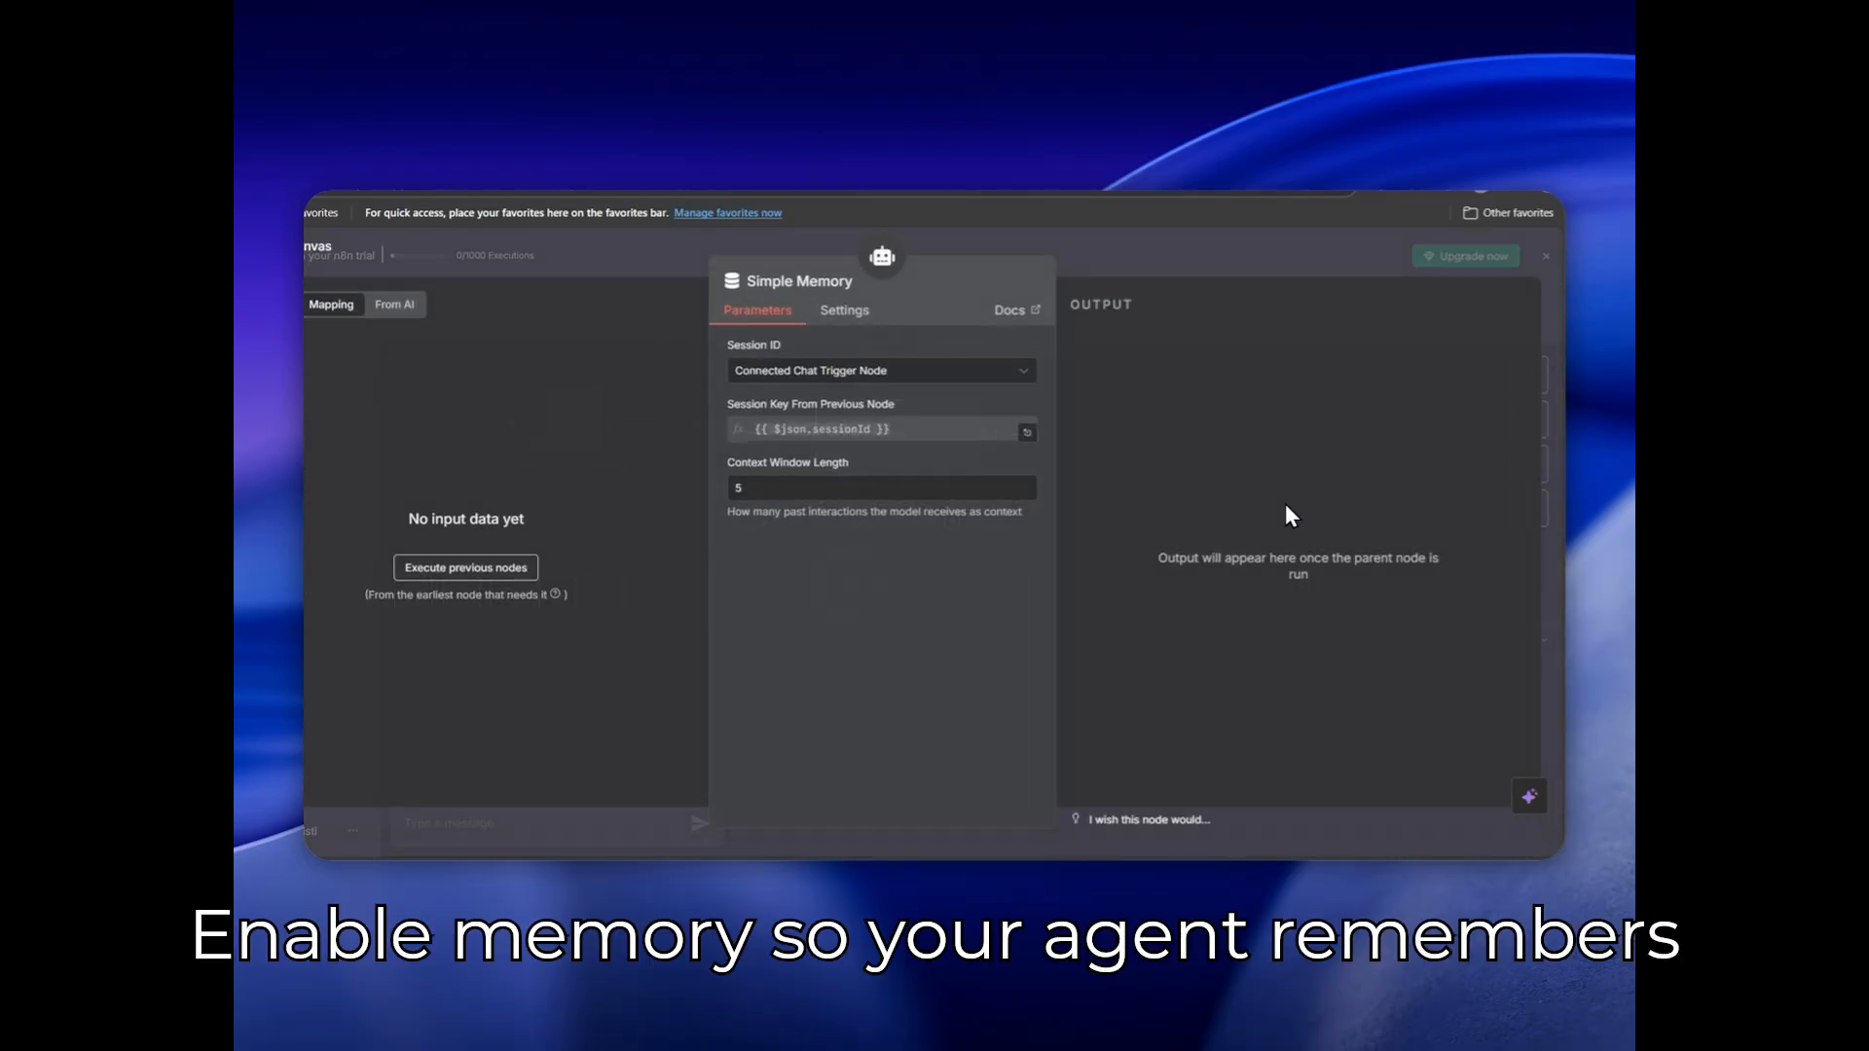
{"action": "left_click", "coordinate": [1546, 257]}
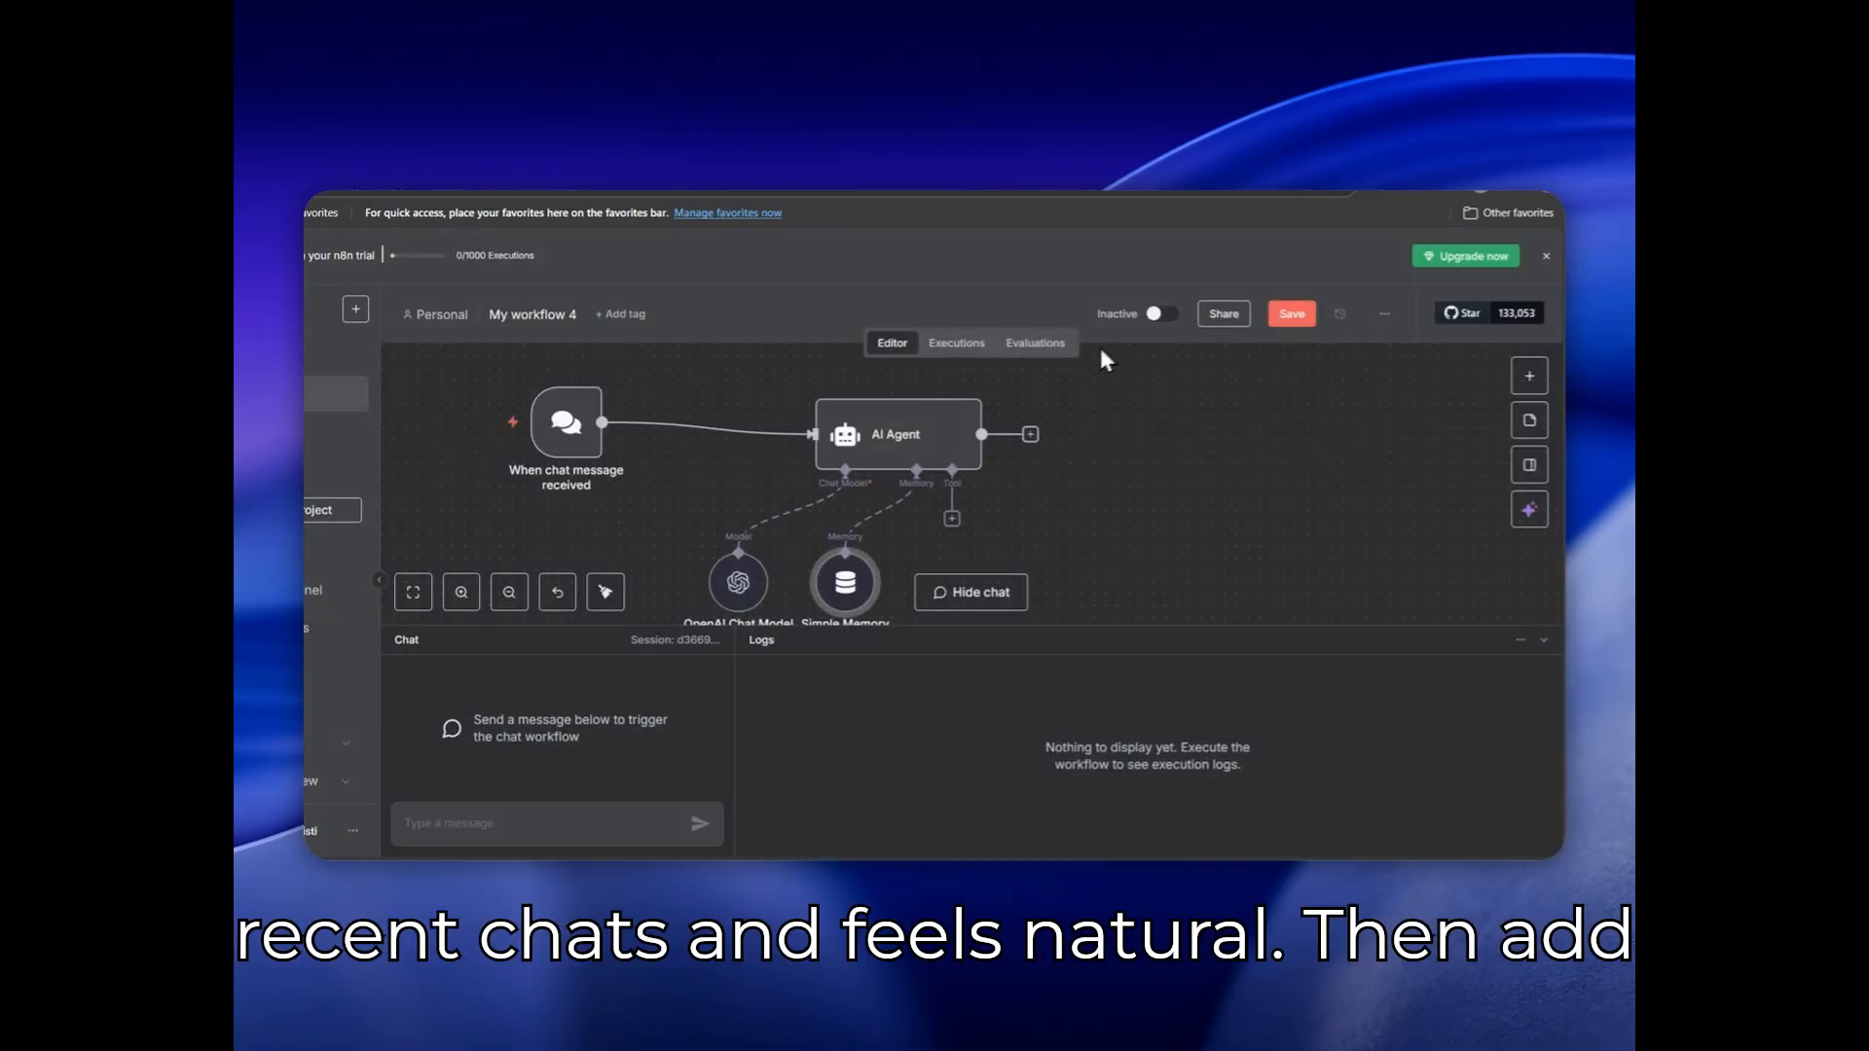
Step: Attach a Gmail send-message tool with an account credential and draft the sick-day chat message
{"action": "left_click", "coordinate": [950, 518]}
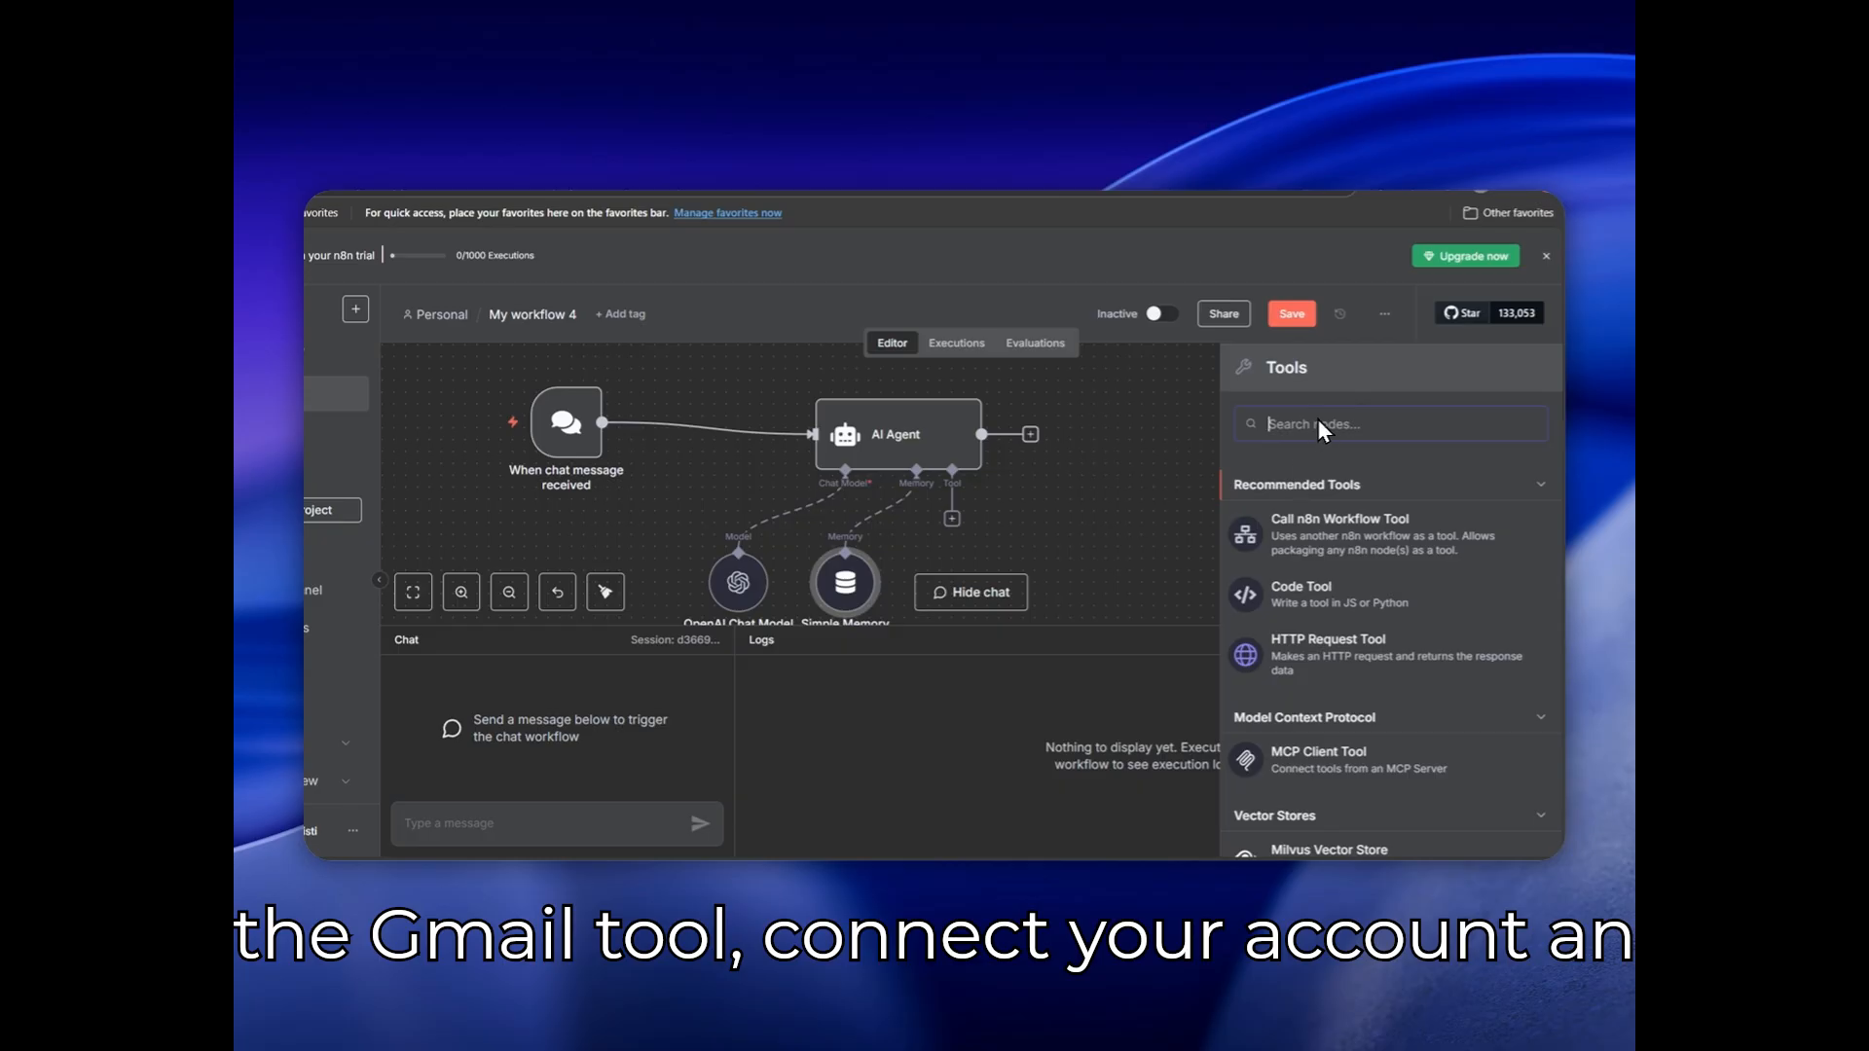
{"action": "type", "text": "gmai"}
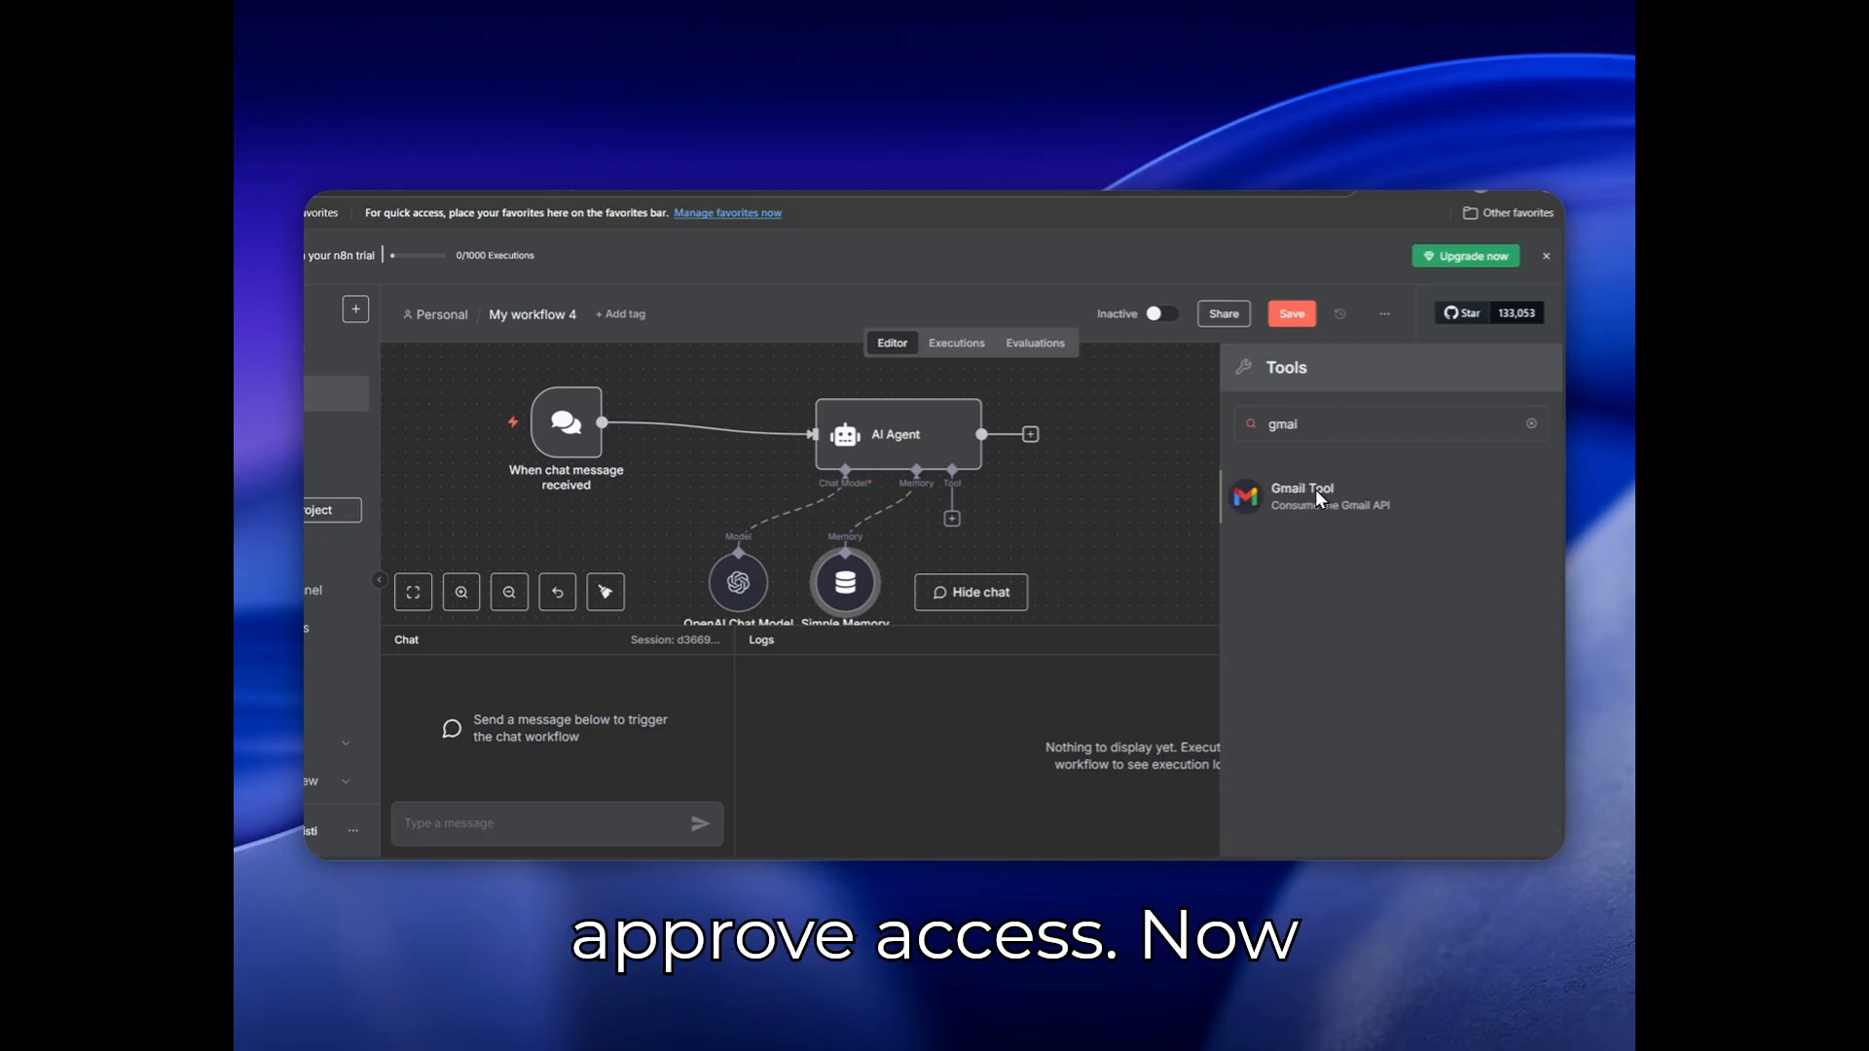
{"action": "left_click", "coordinate": [1301, 496]}
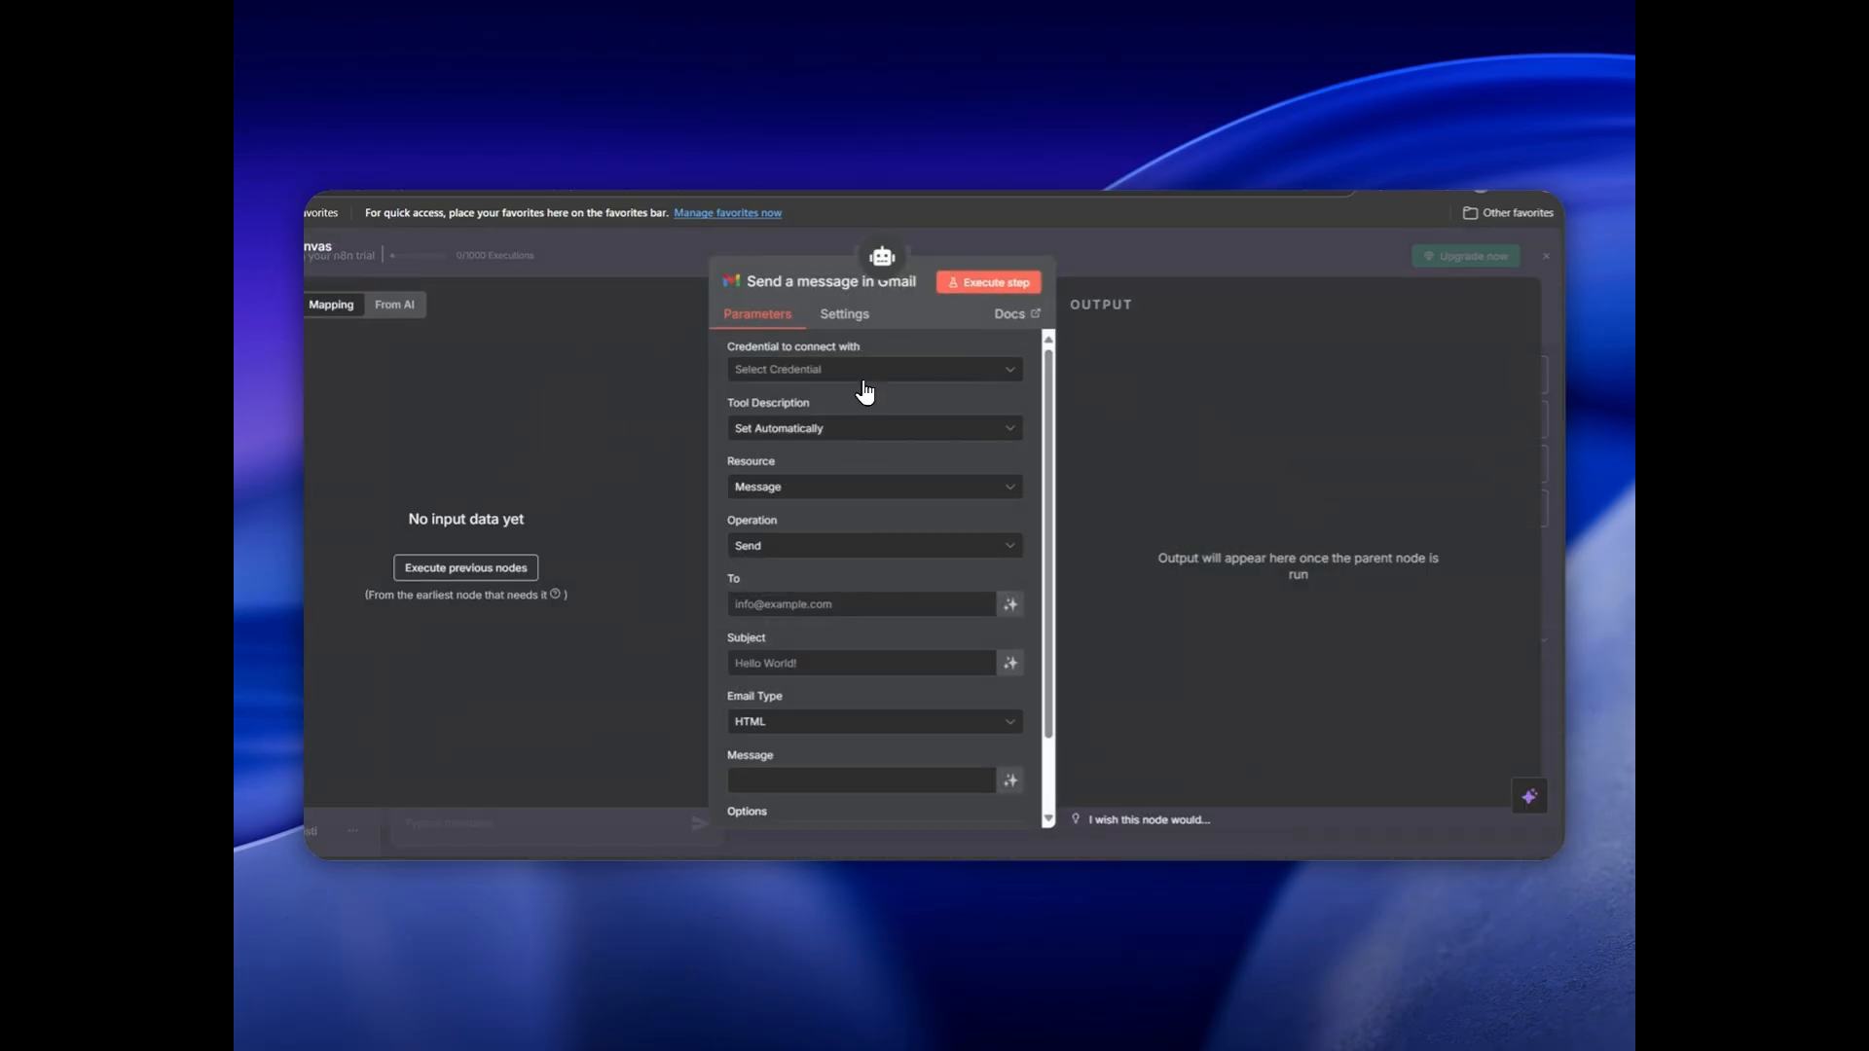
{"action": "left_click", "coordinate": [874, 369]}
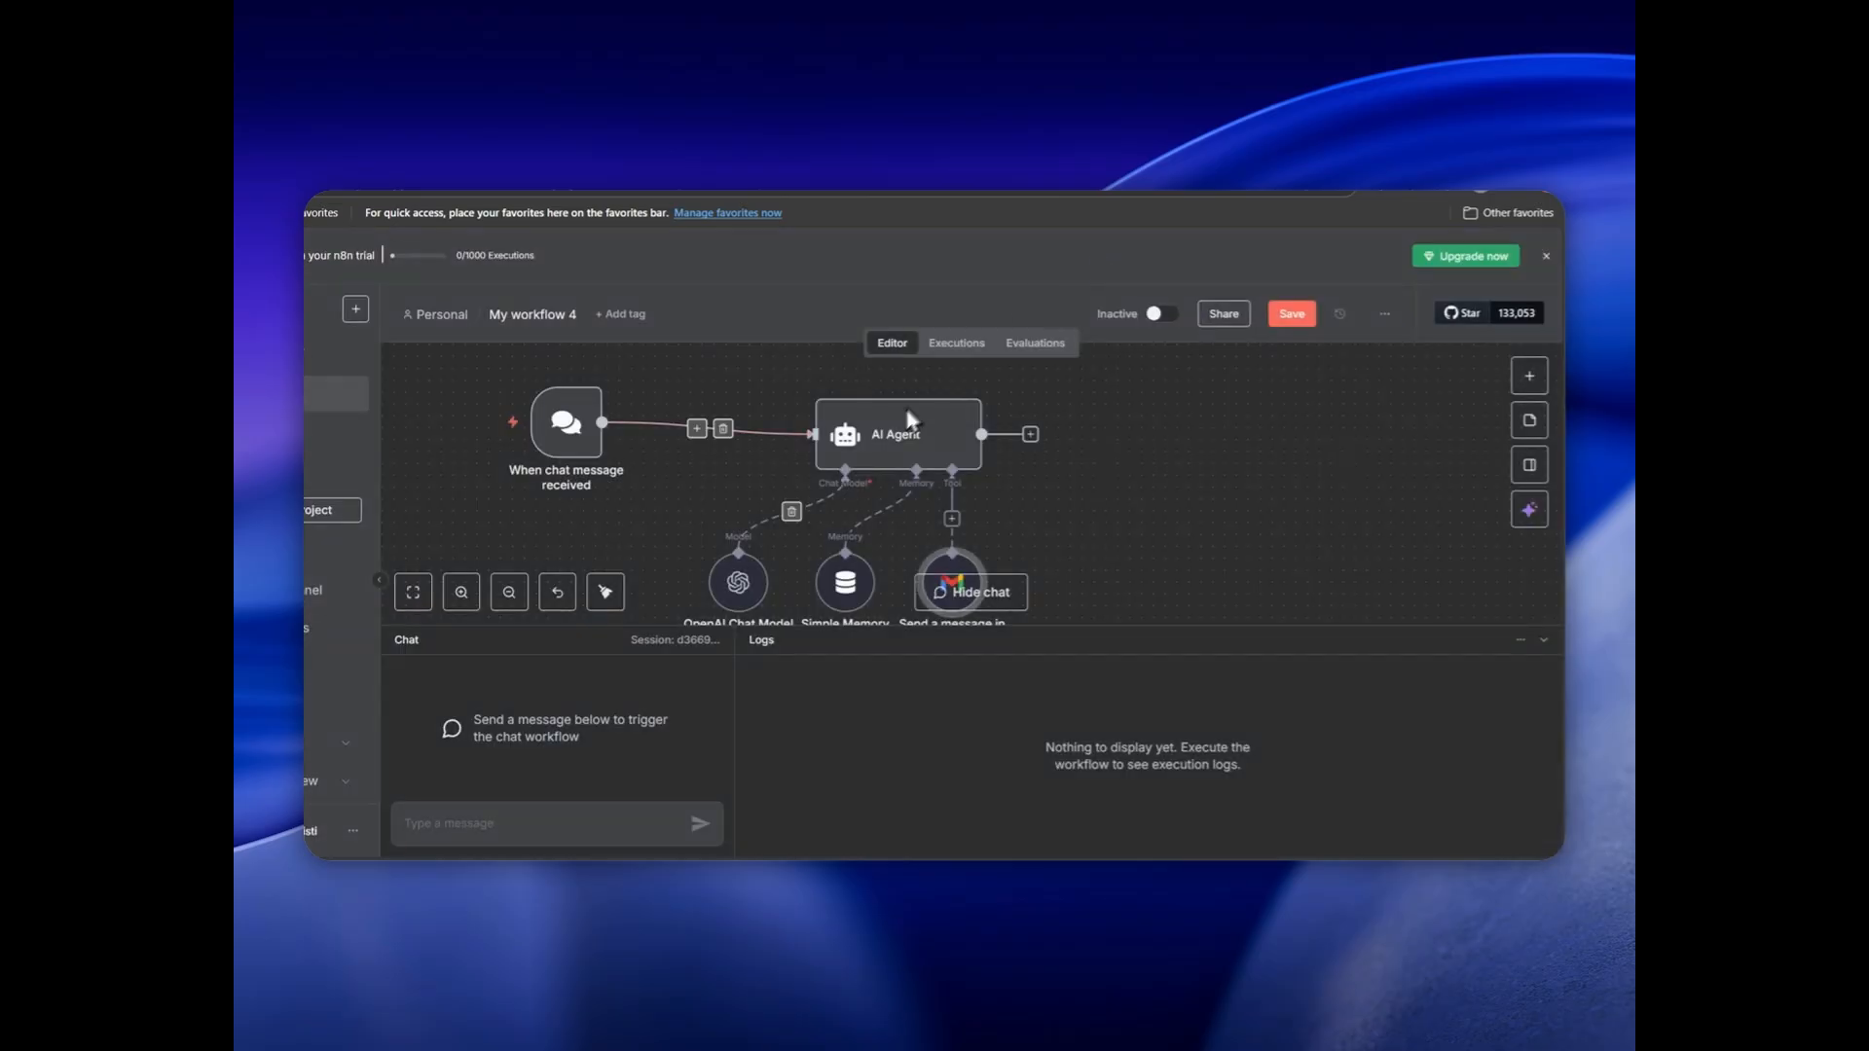
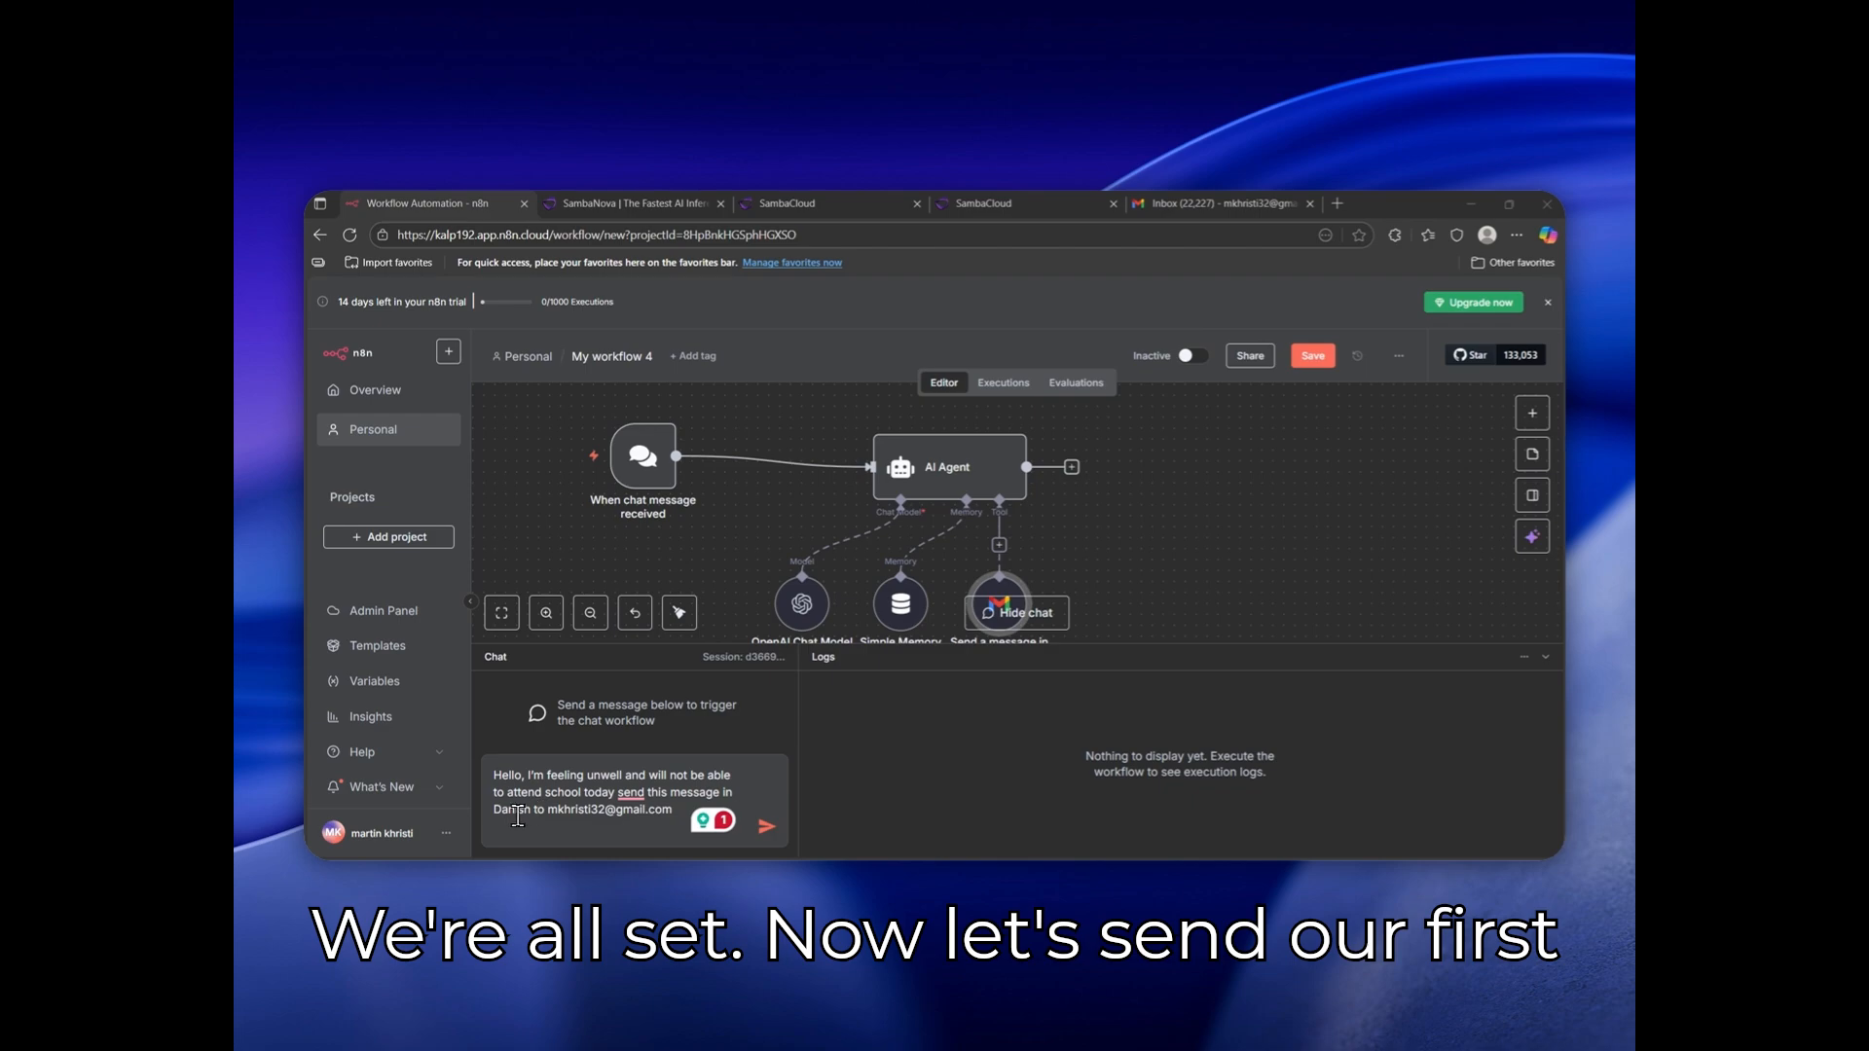
Step: Send the sick-day email request to the agent so the workflow runs
{"action": "left_click", "coordinate": [767, 827]}
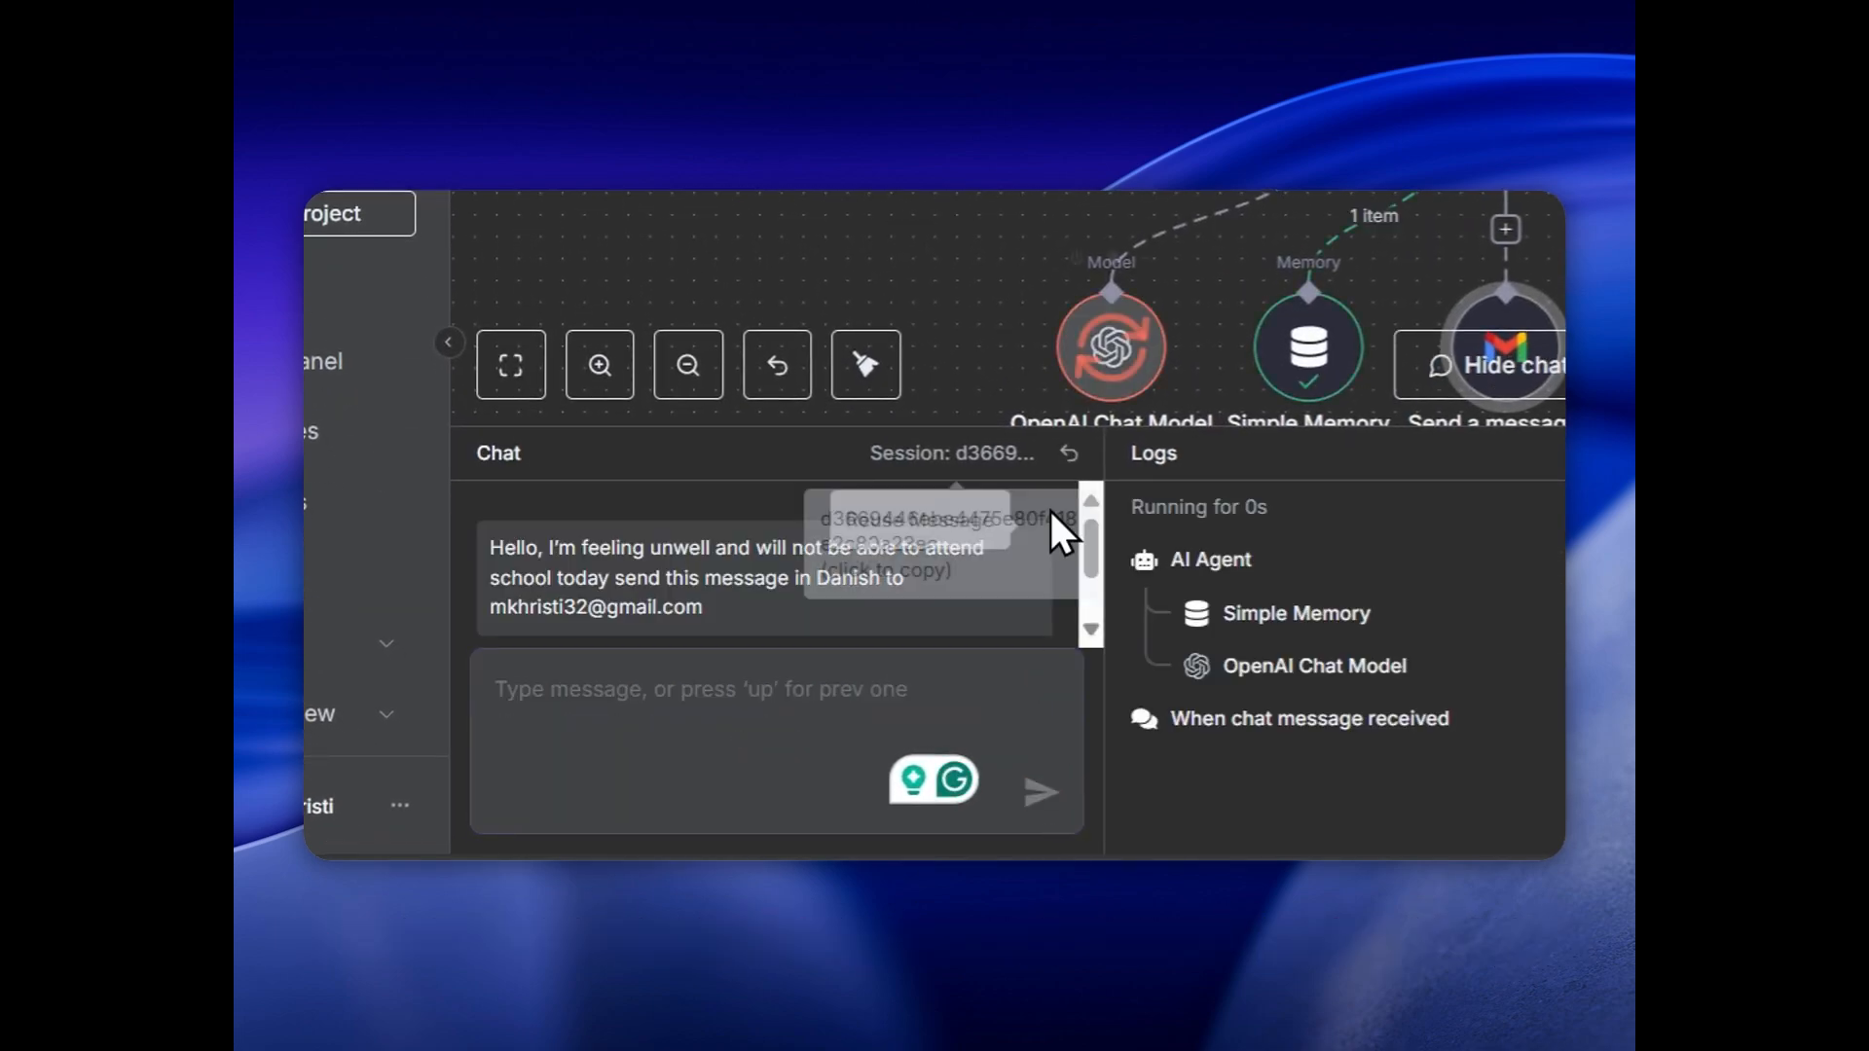